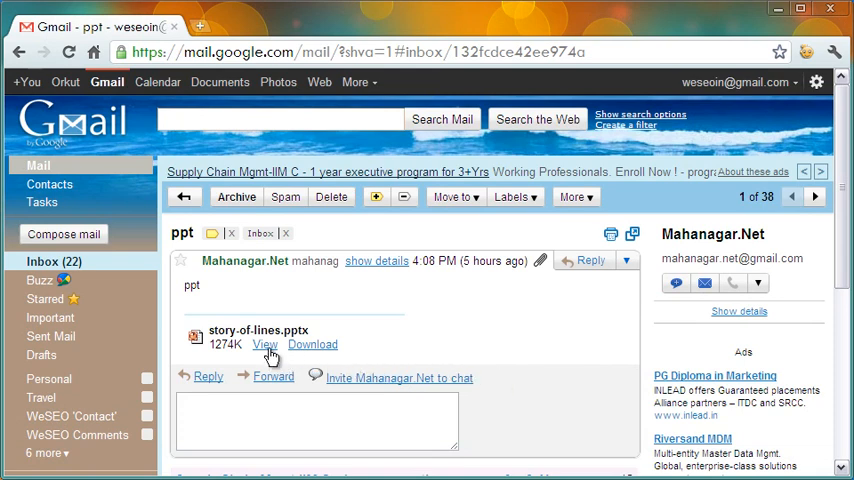
Step: View the story-of-lines.pptx attachment from the email in a new viewer tab
click(264, 344)
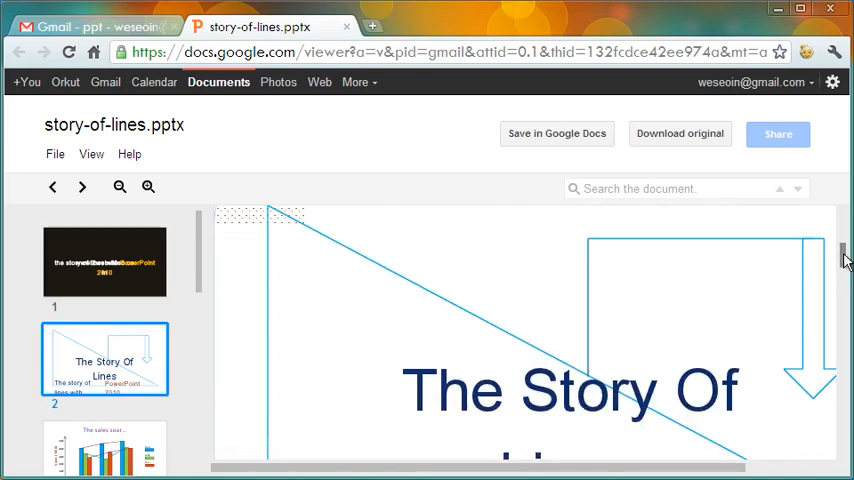
Step: Scroll down through the slides from the title slides past the sales chart to heavy snowfall
scroll(down, 3)
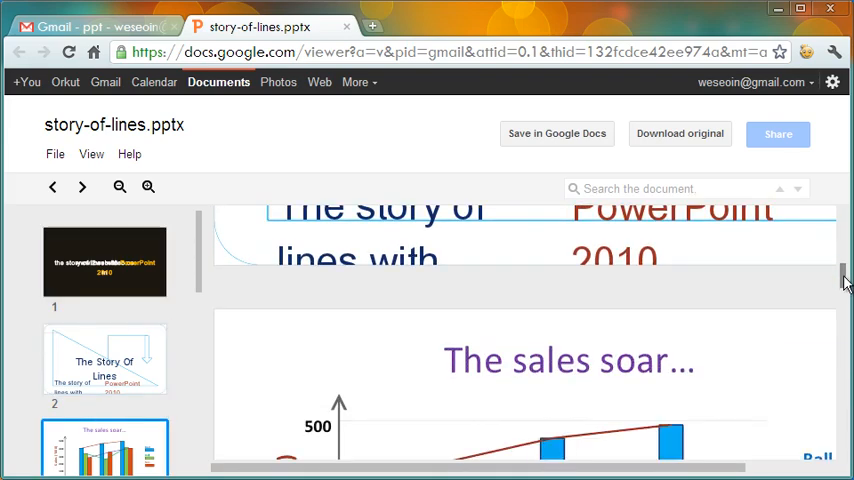
scroll(down, 3)
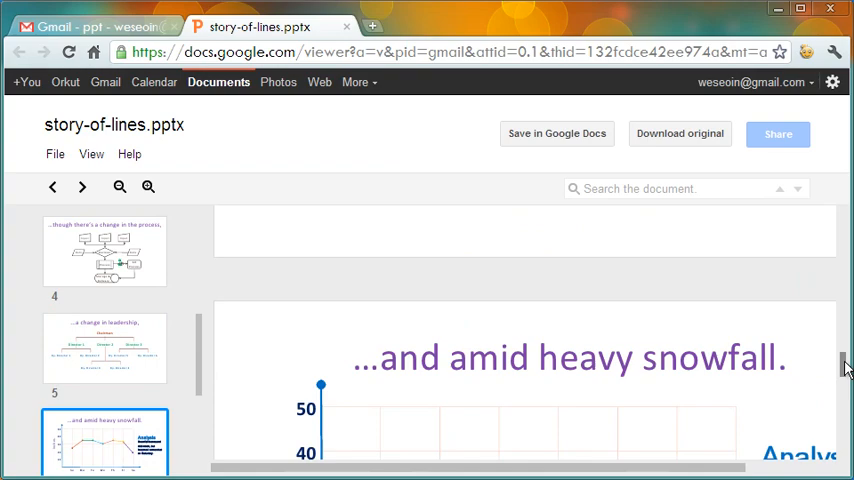
scroll(down, 3)
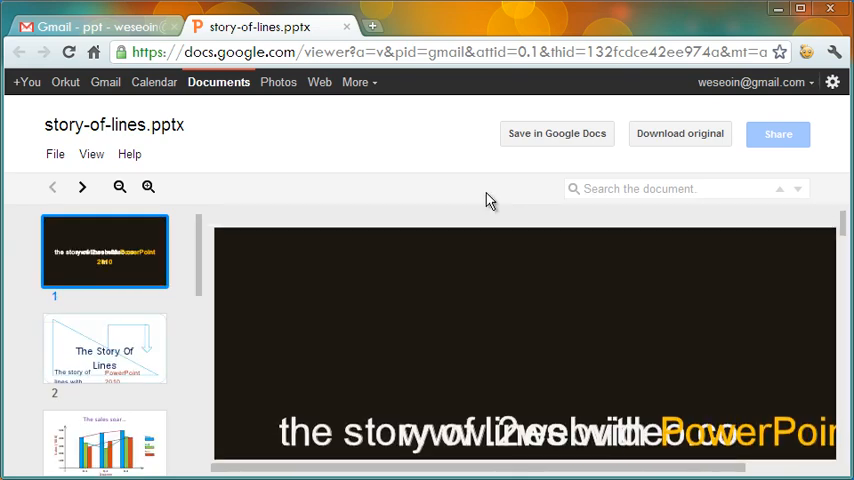
mouse_move(680, 132)
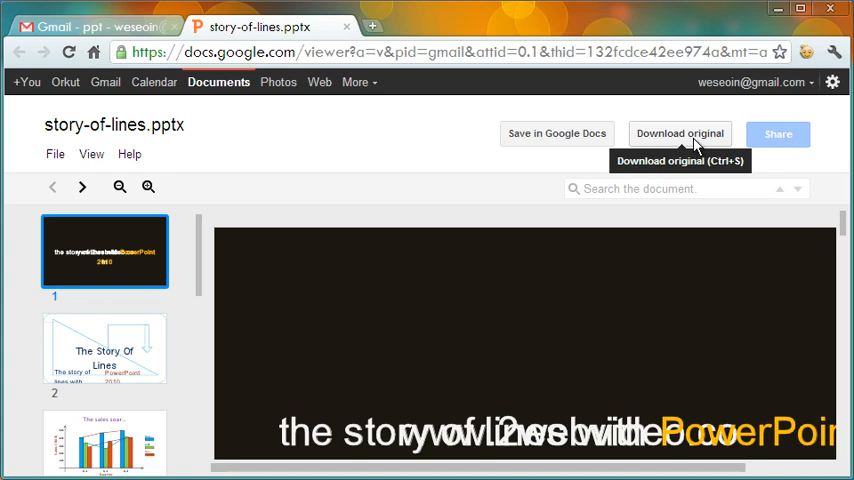
mouse_move(708, 180)
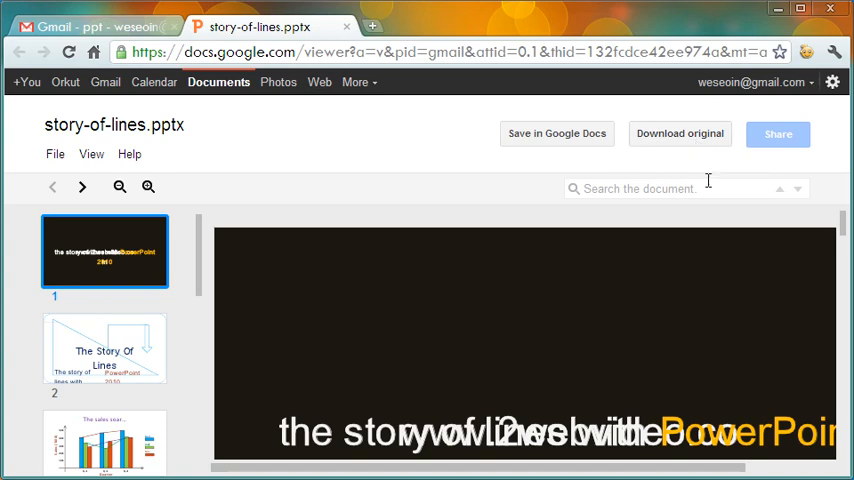
mouse_move(716, 220)
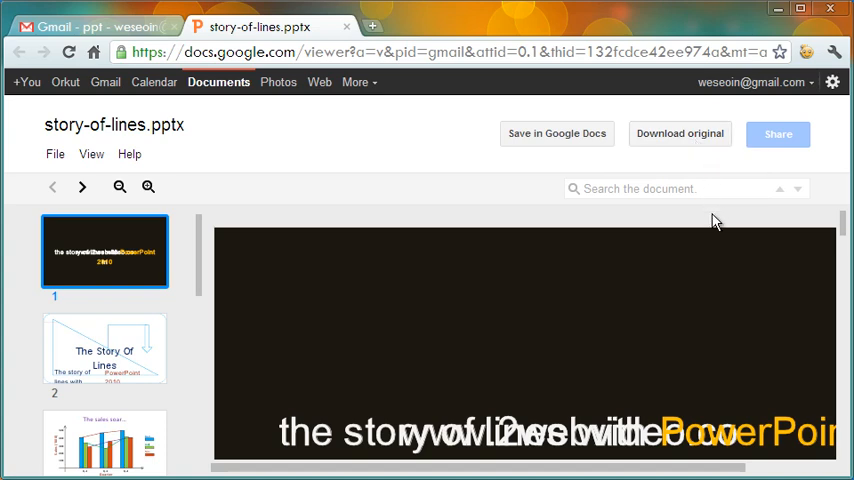